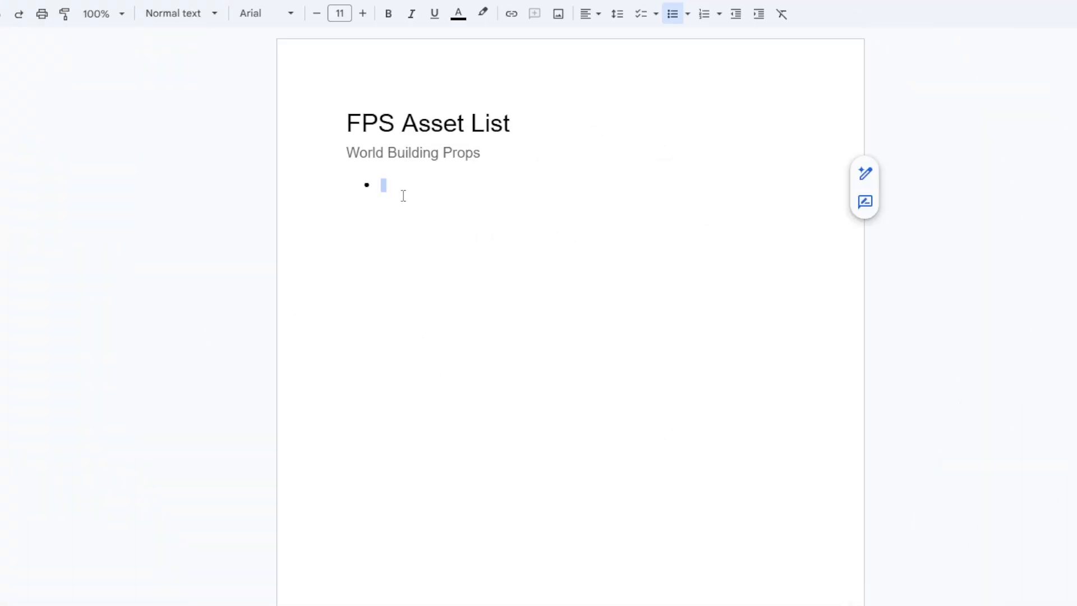
List Simple_Props, Cover_Props, World_Modulars and Gameplay_Objects as bullets under the subtitle.
text(Simple_Props)
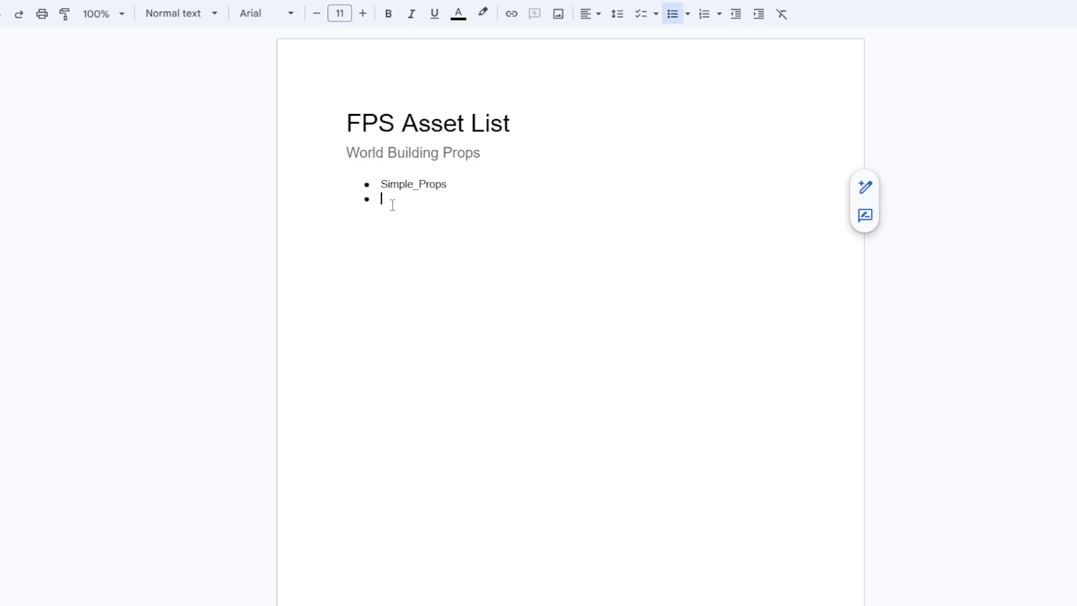
text(Cover_Props)
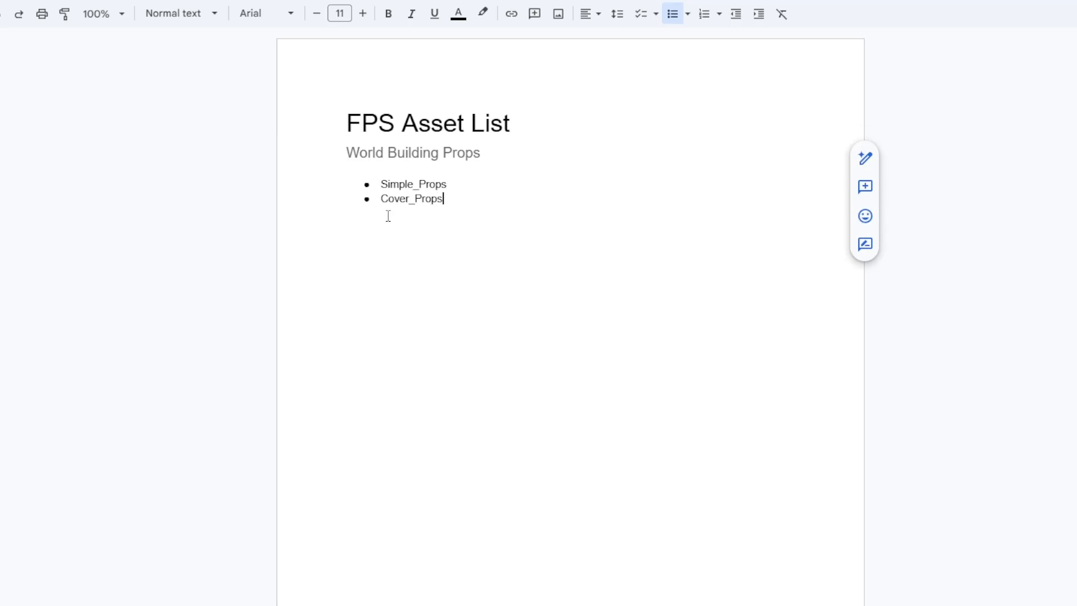
text(World_Mod)
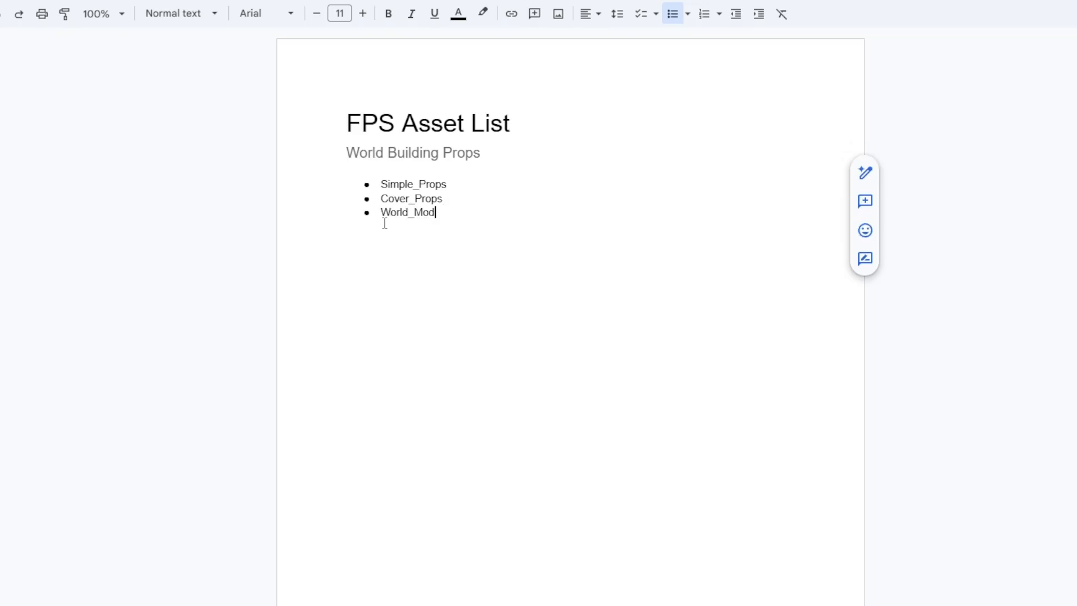
text(ulars)
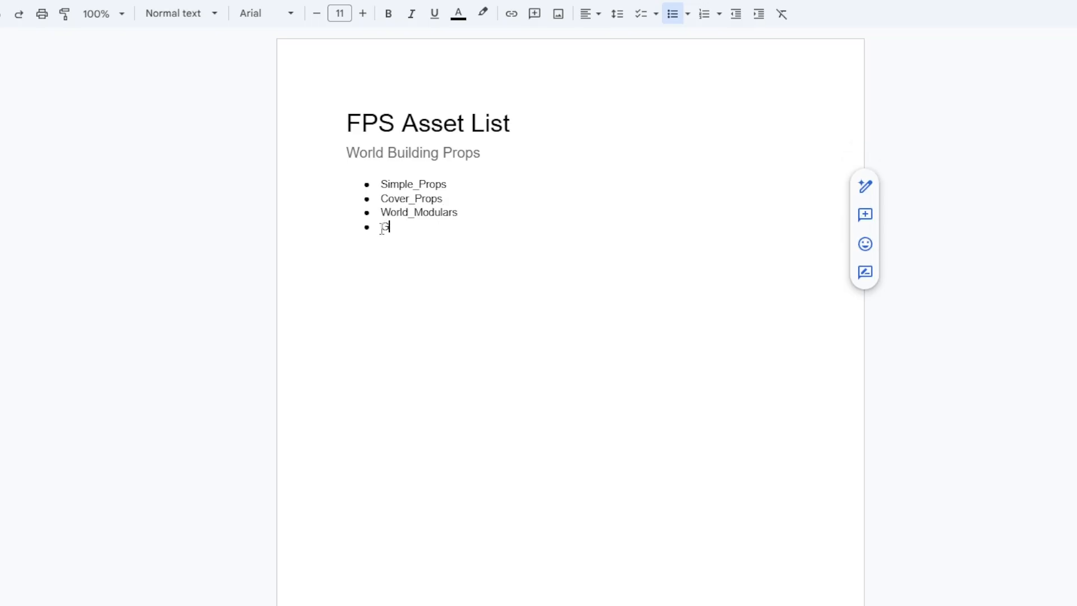
text(Gameplay_Obje)
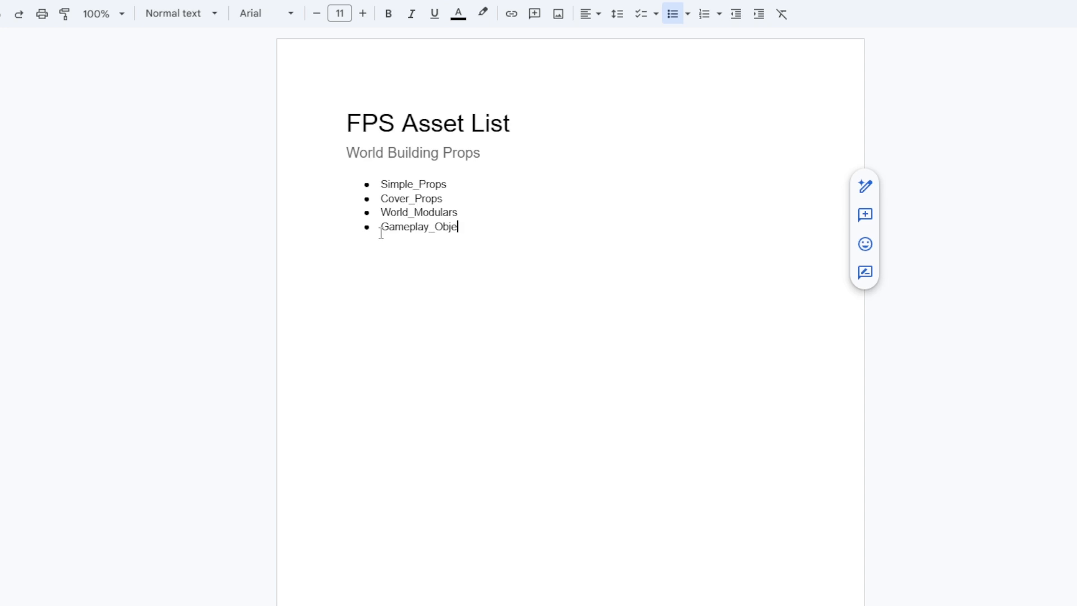
text(cts)
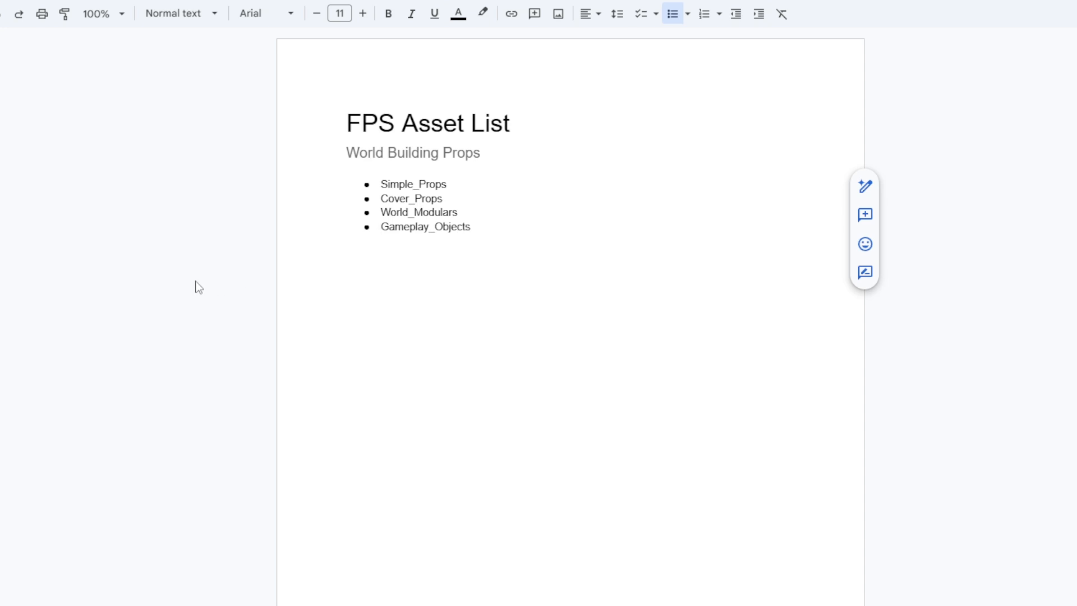
click(456, 184)
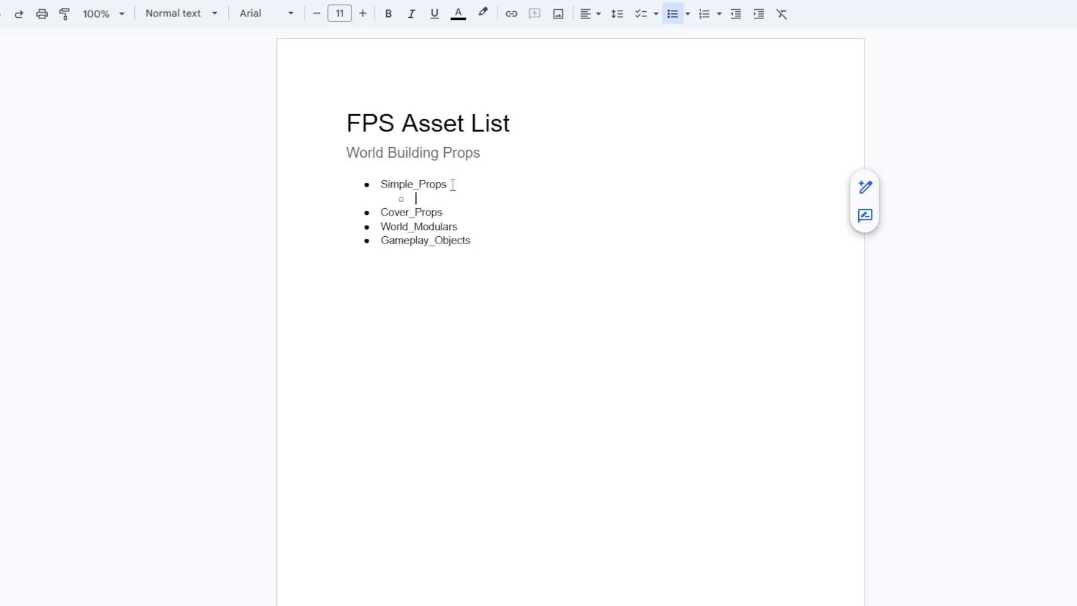
Add Simple_Props and Cover_Props sub-items such as Computer, Rug, Couch, Cabinet and Car 1.
text(Computer)
text(Book)
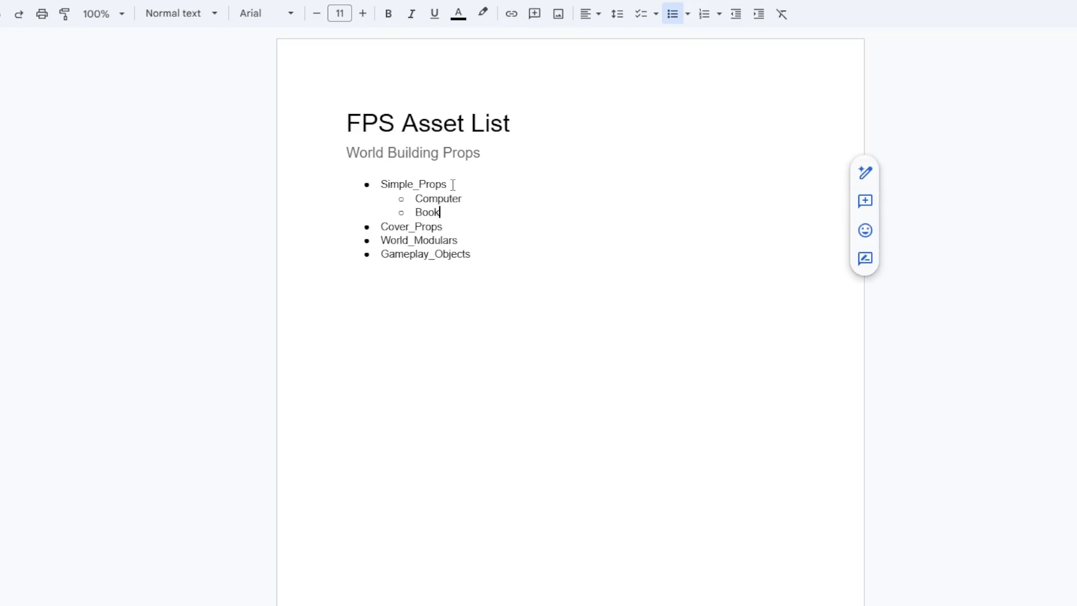
text(Rug)
text(Debris)
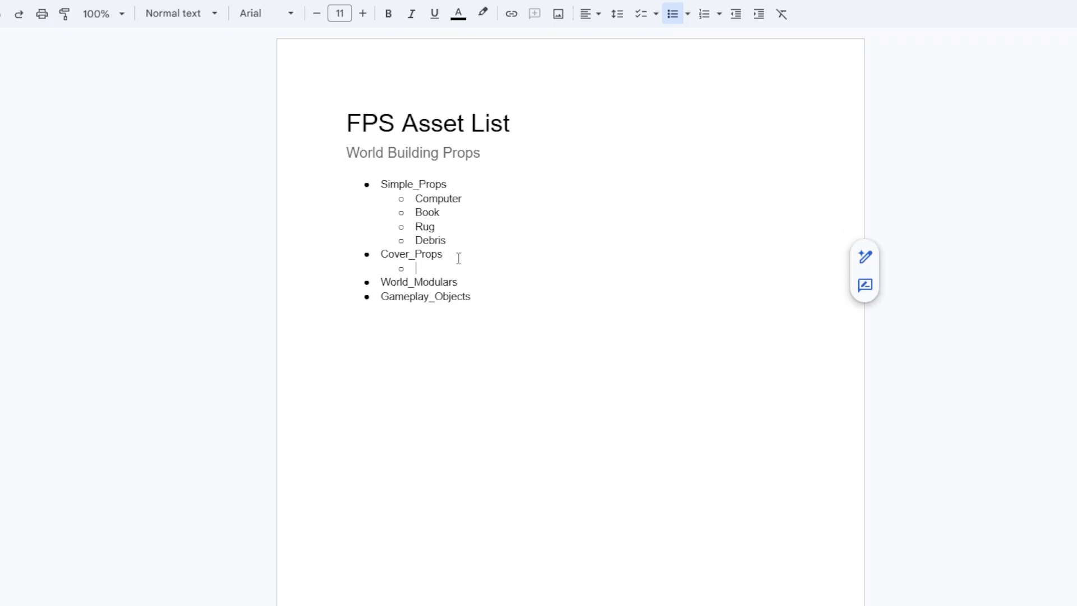
text(Couch)
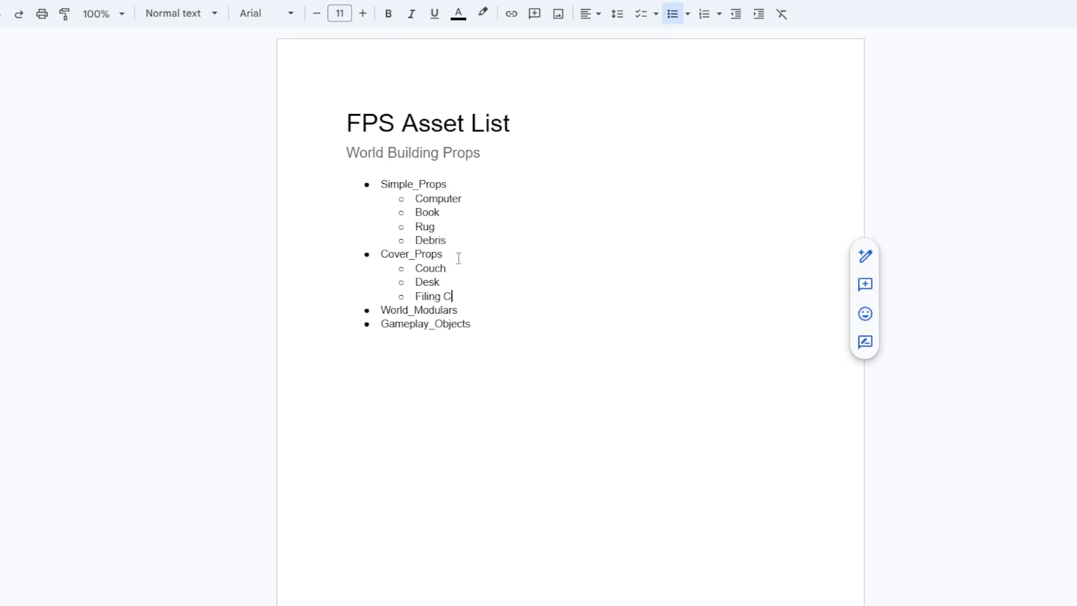
text(abinet)
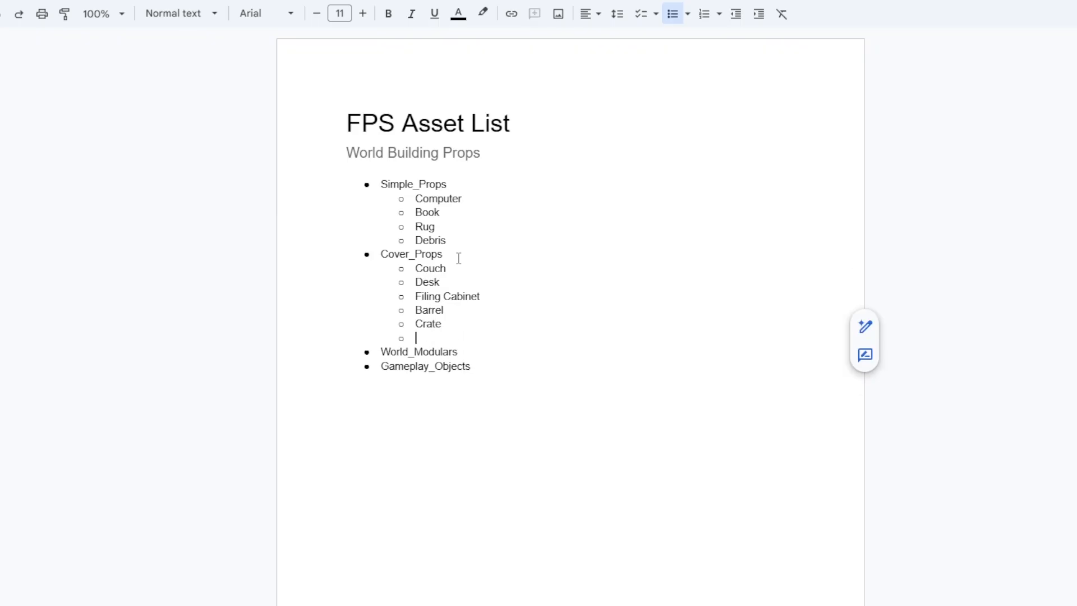
text(Car 1)
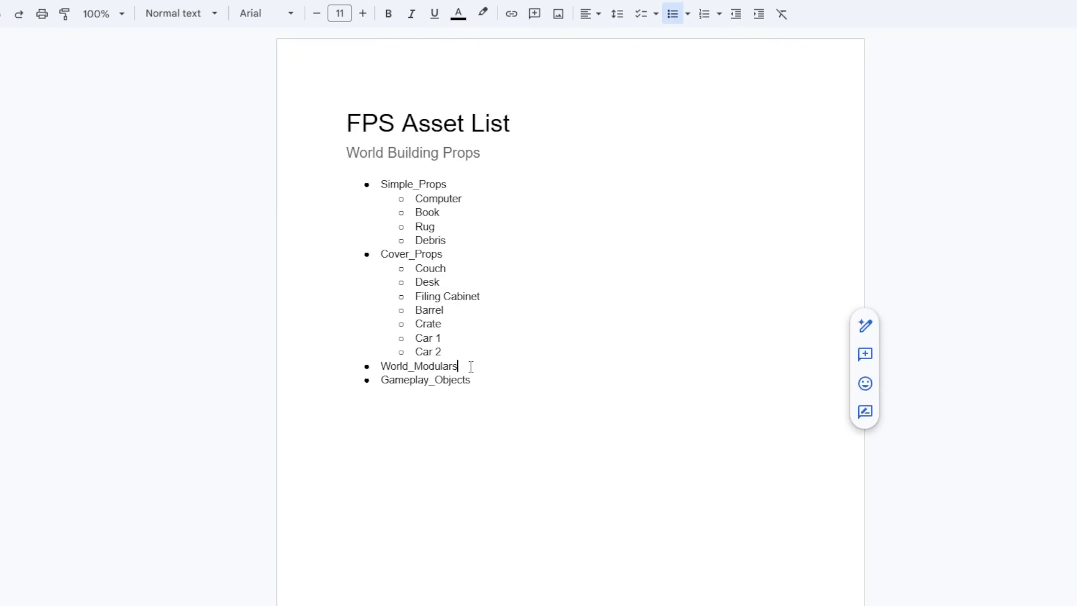
Add World_Modulars walls and doorframe, plus Interactable_Door and Interactable_Garage_Door gameplay items.
text(Solid_Wall 1)
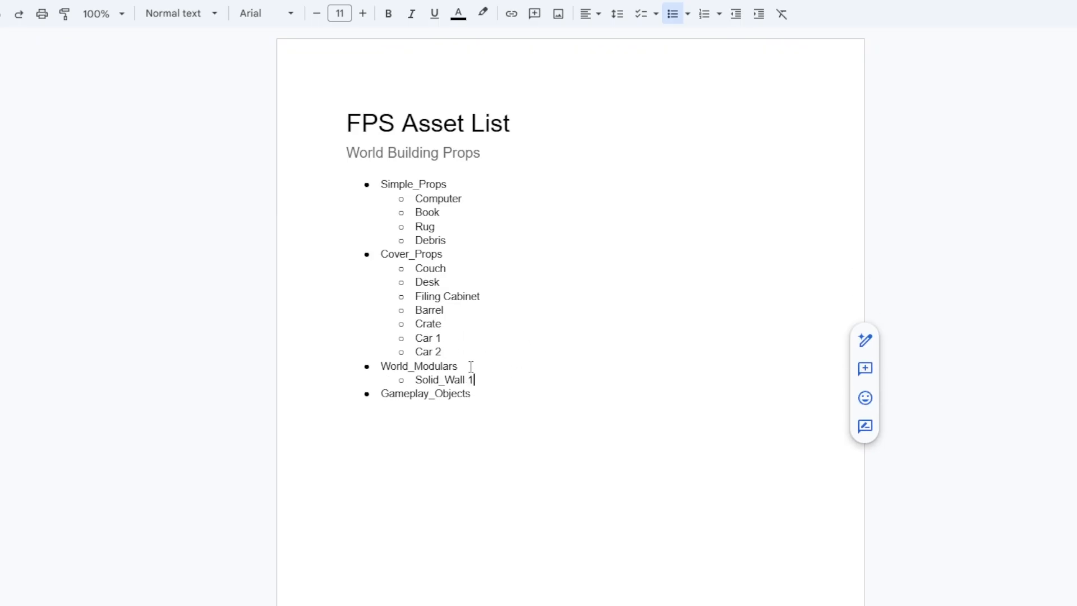
text(Solid_Doorframe)
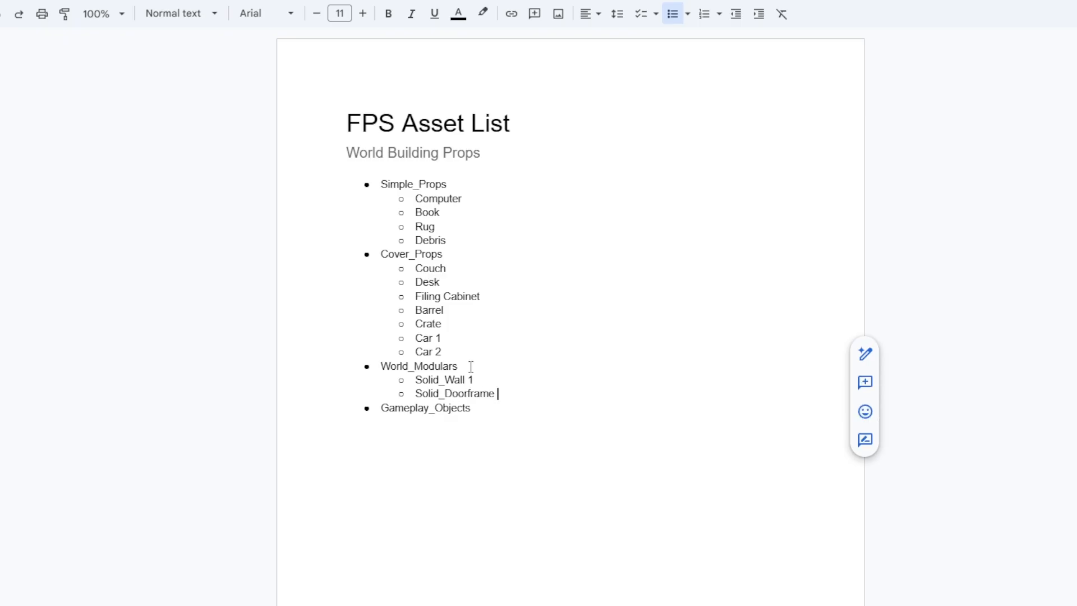
text(1)
text(Solid_Wall_Window)
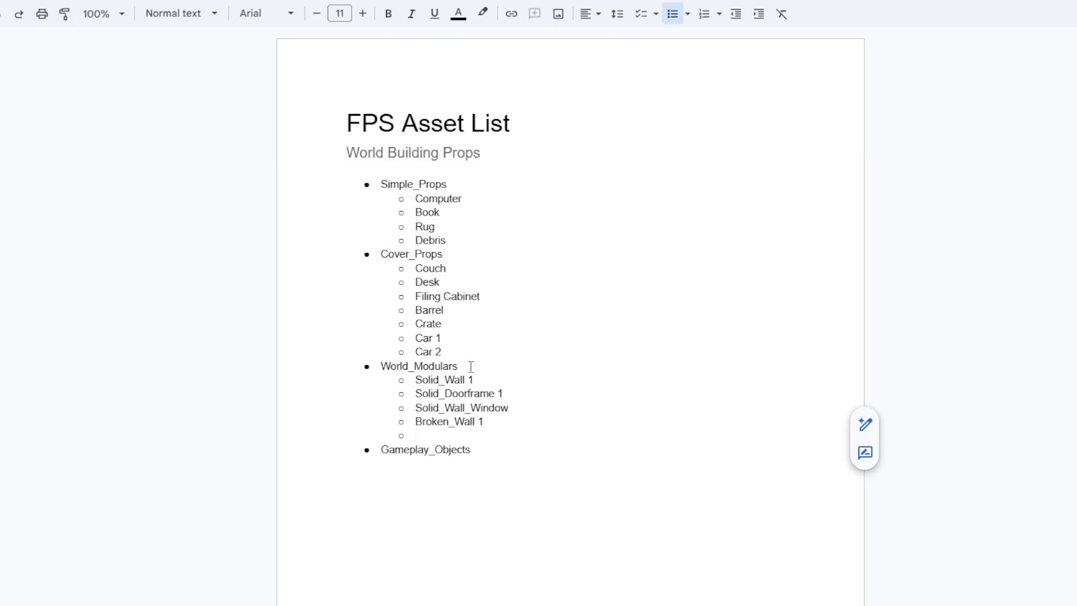
text(Broken_Wall_Window 1)
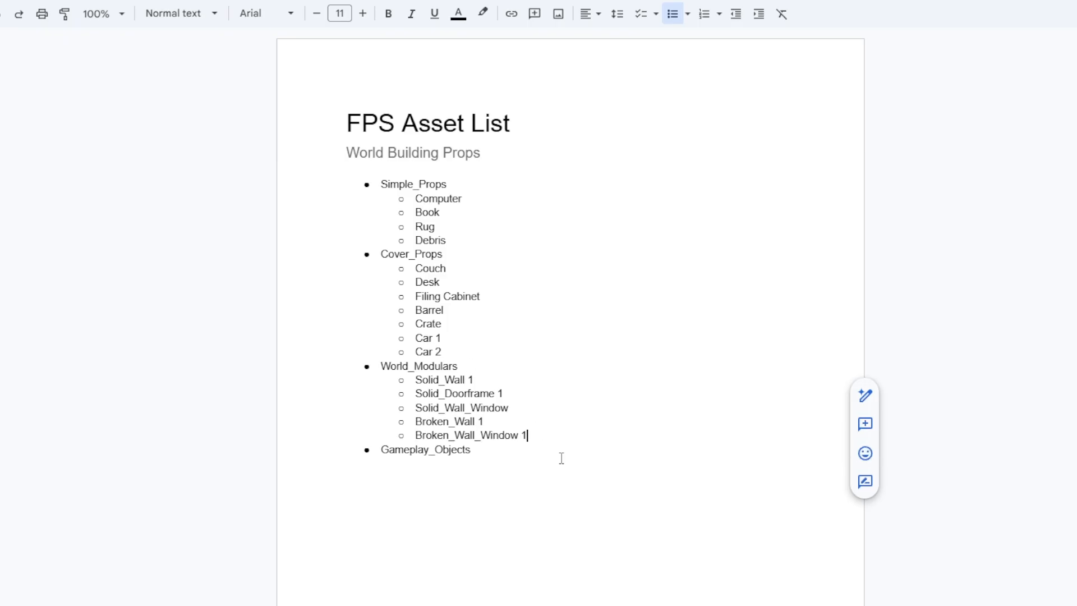
text(Interactable_Door)
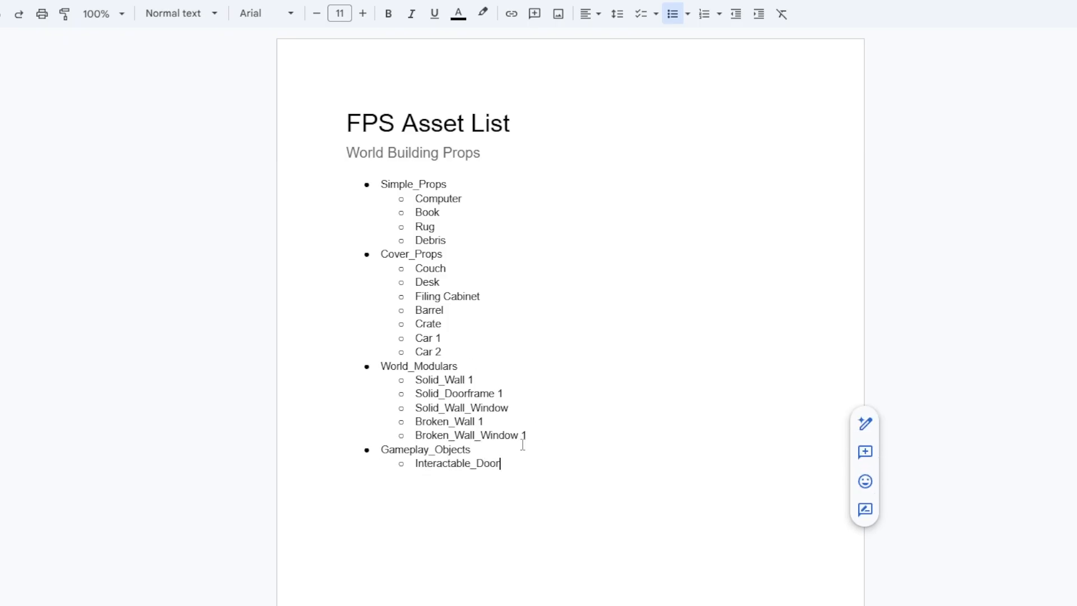
text(Interactable_Garage_D)
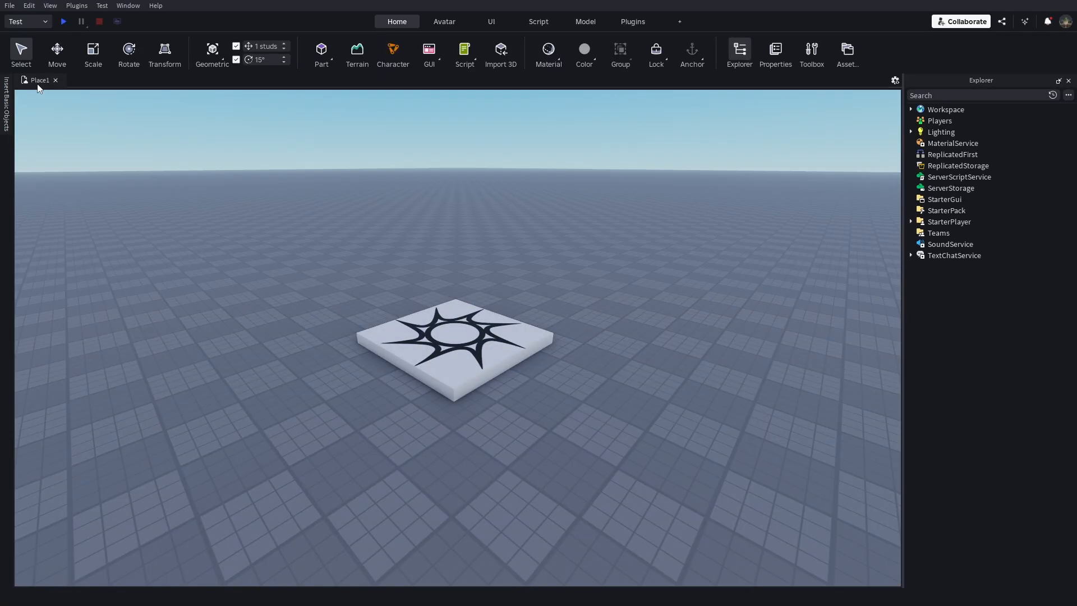
Publish the place to Roblox under the name 'Asset Repository: FPS Game'.
click(9, 6)
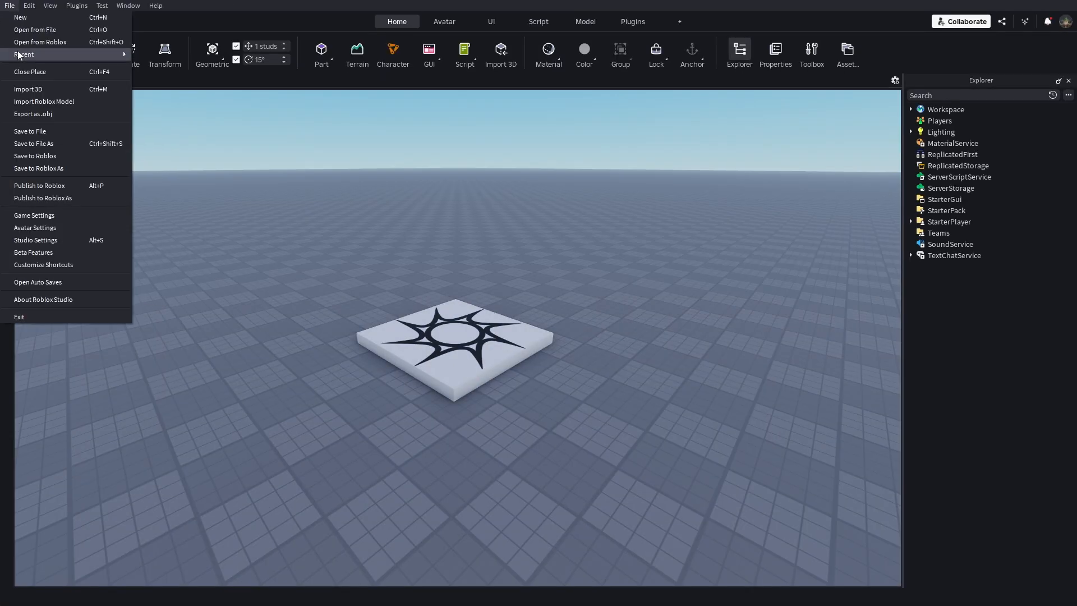
click(40, 185)
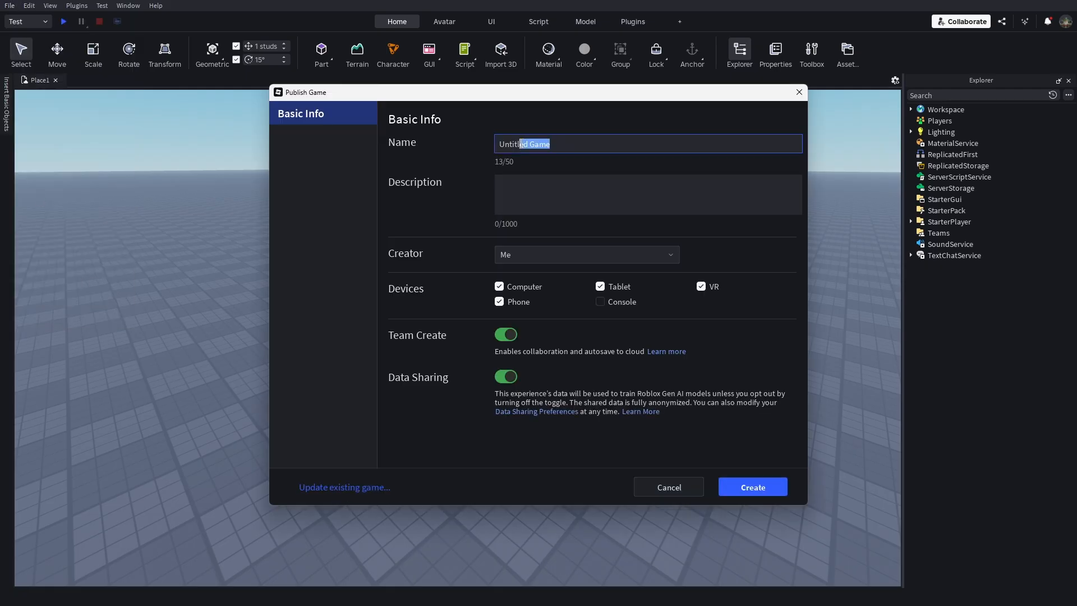
text(Asset Repository: FPS Game)
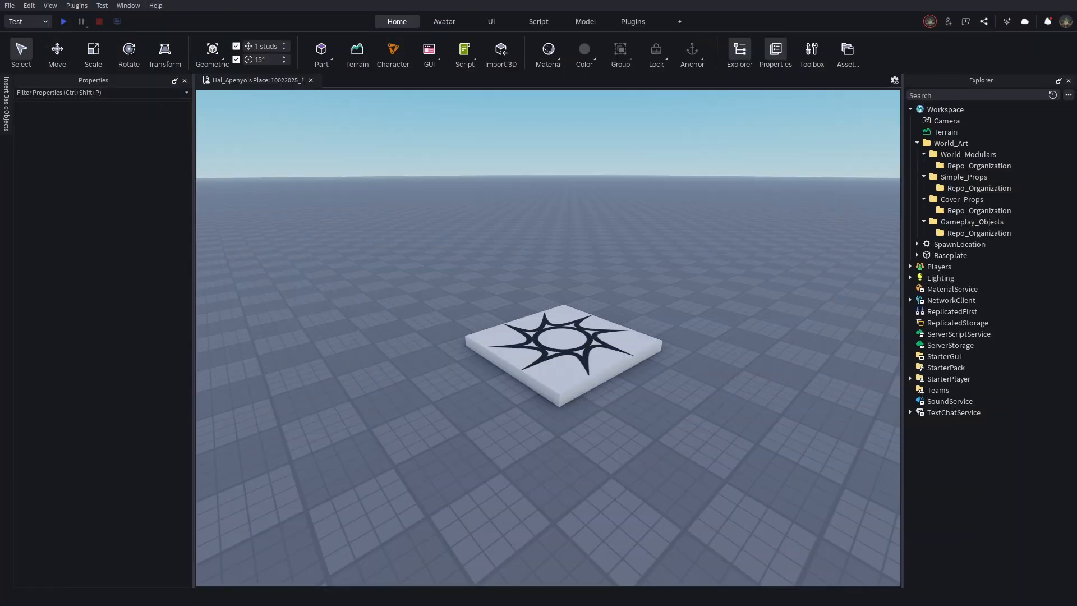
Insert a flat Part and add a SelectionBox whose Adornee is that Part.
click(321, 50)
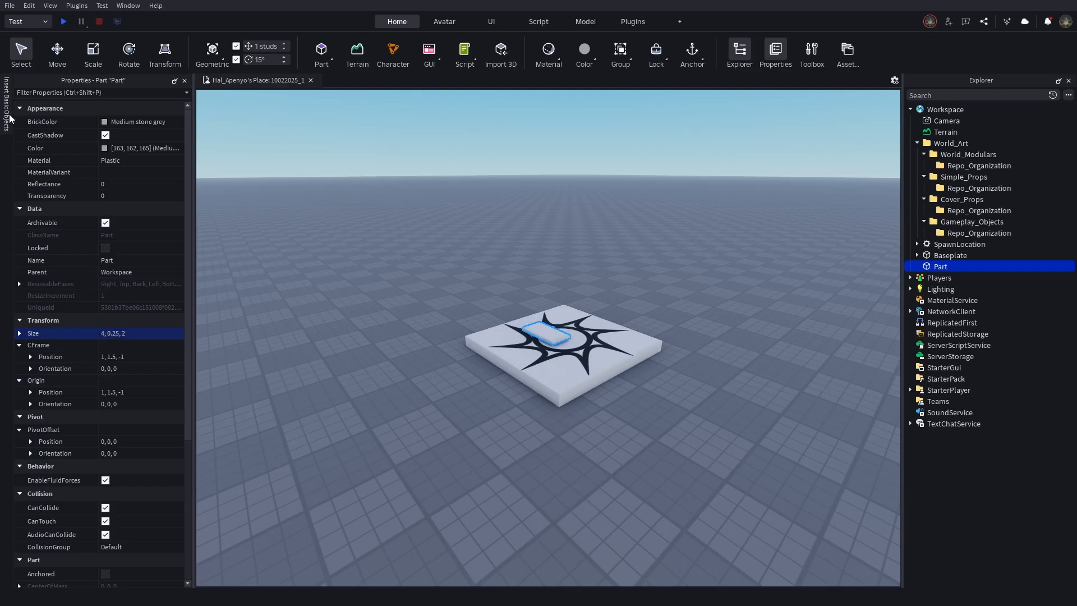
click(51, 112)
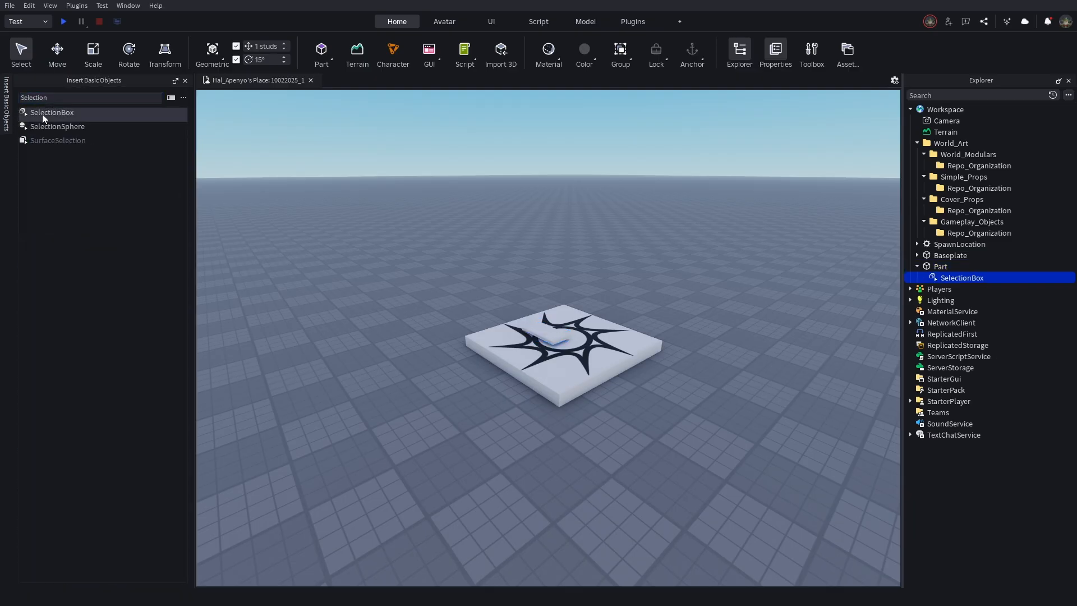
click(962, 277)
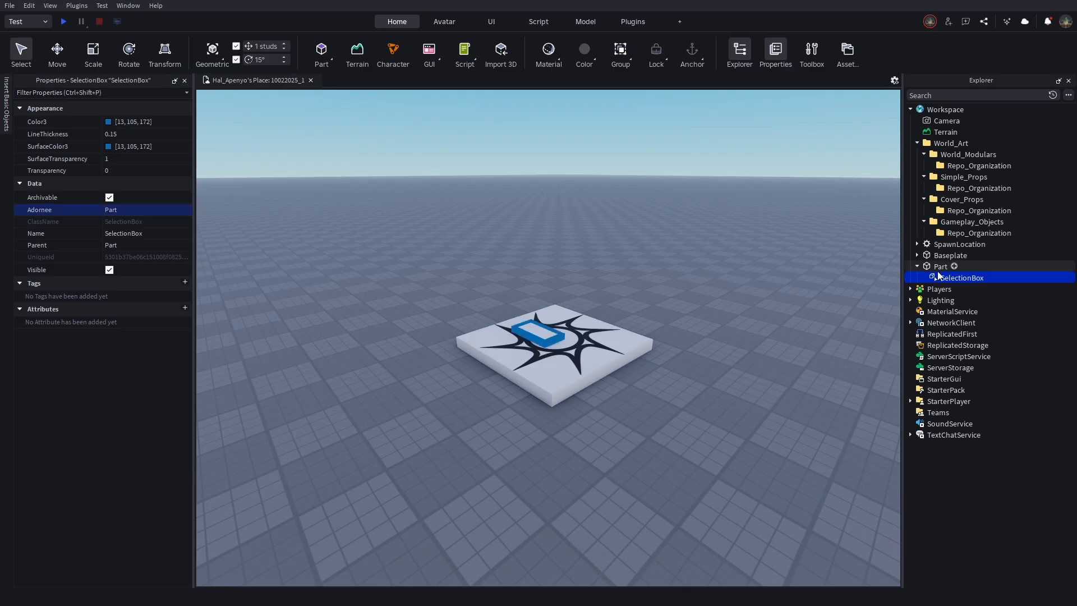
click(941, 266)
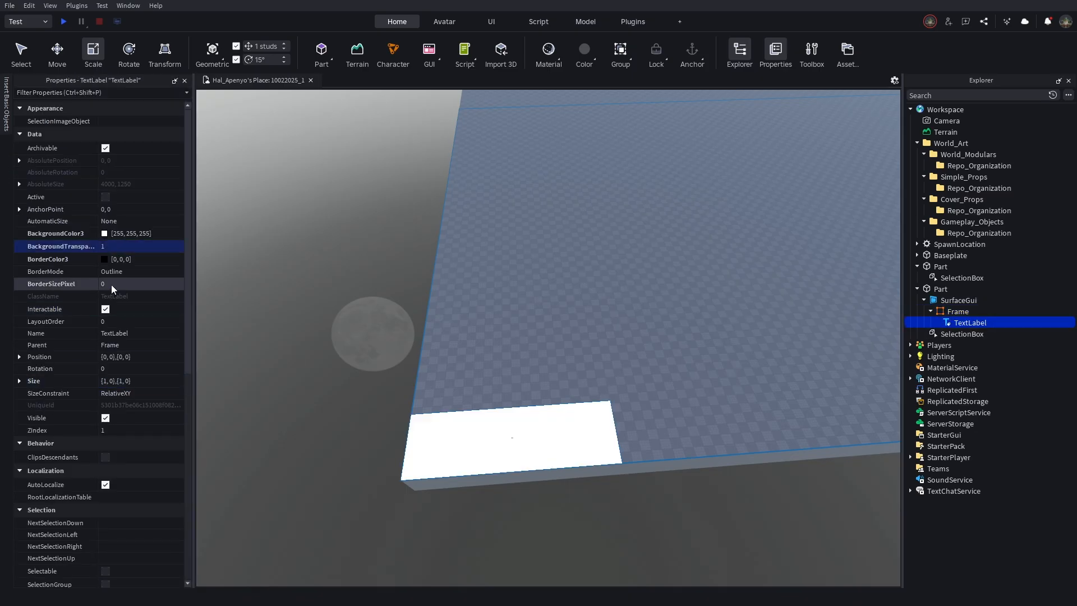
Enable TextScaled on the TextLabel and adjust the SurfaceGui's text resolution.
scroll(down, 3)
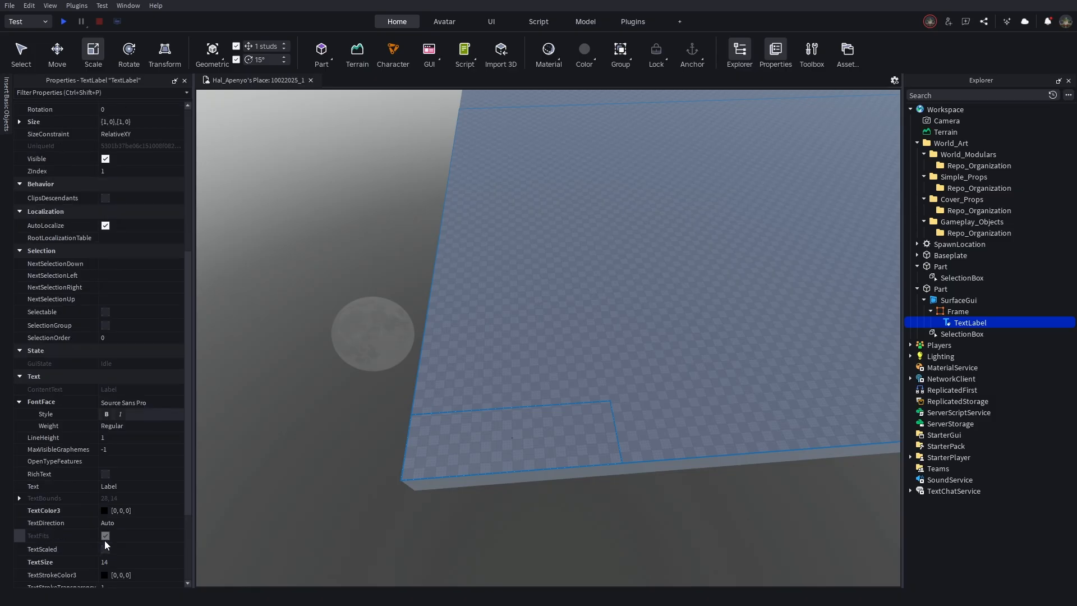
click(105, 549)
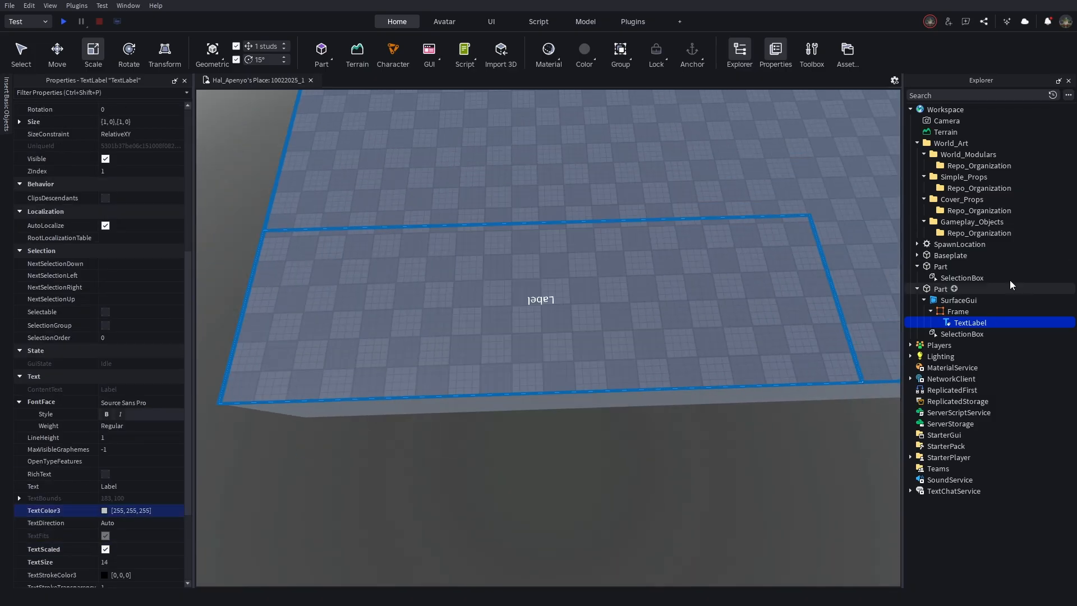
click(957, 300)
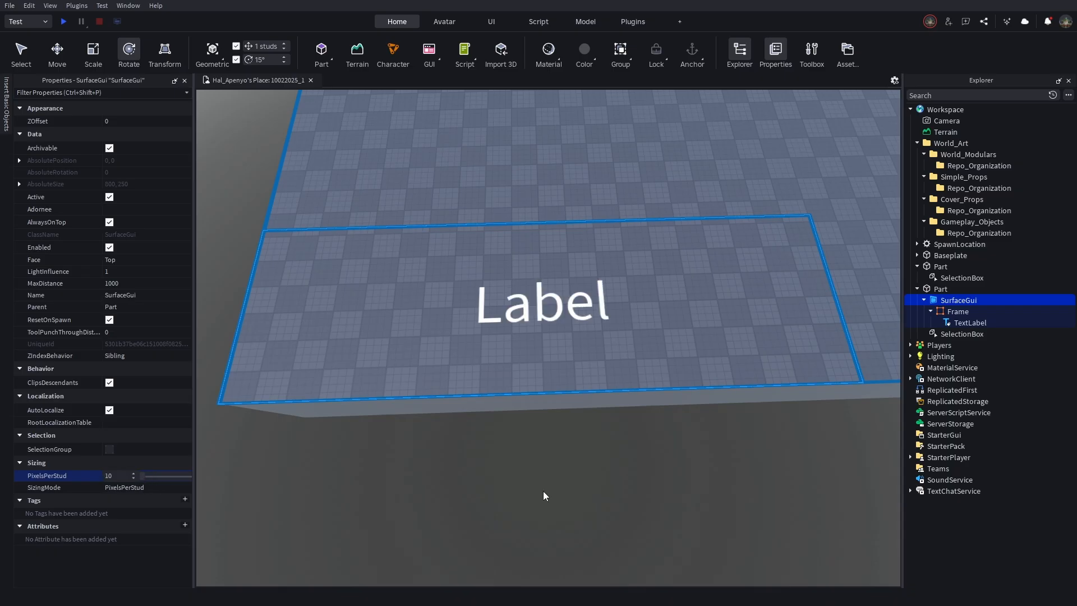
click(969, 322)
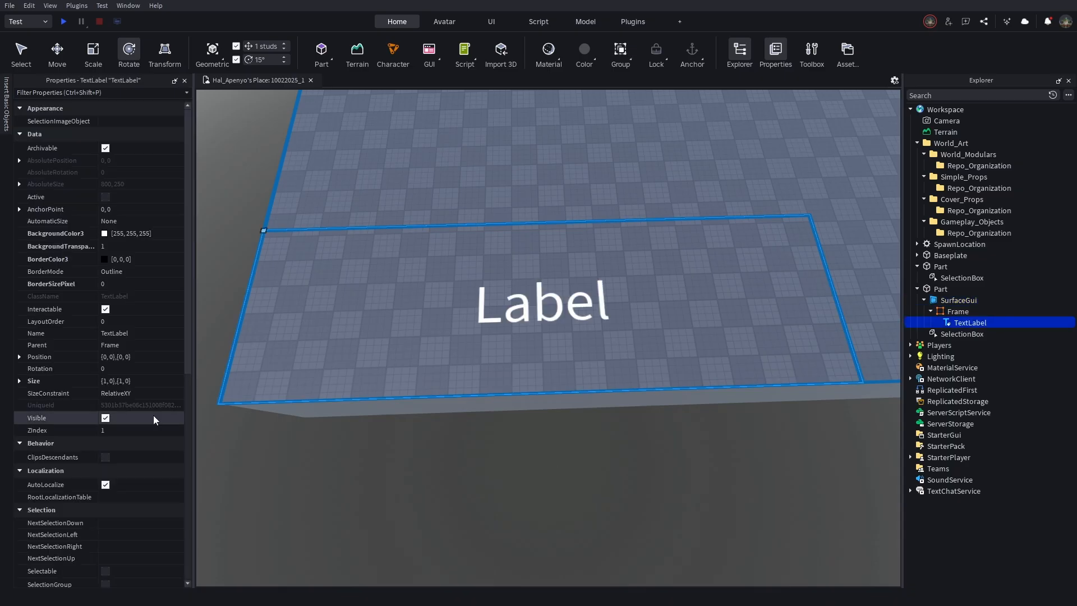
click(940, 288)
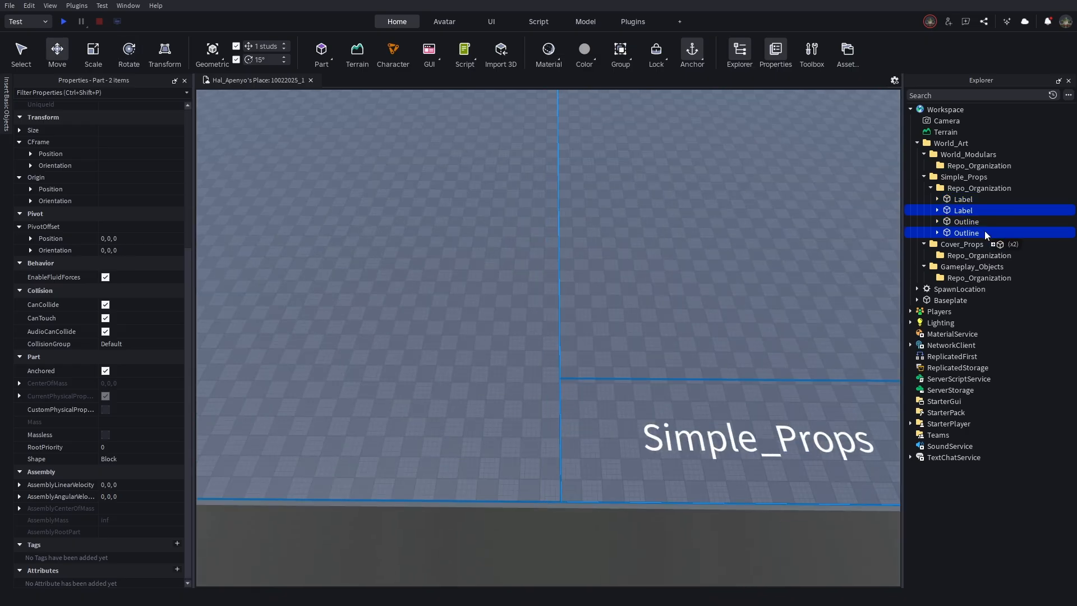
File the second Label and Outline pair under Cover_Props.
click(925, 244)
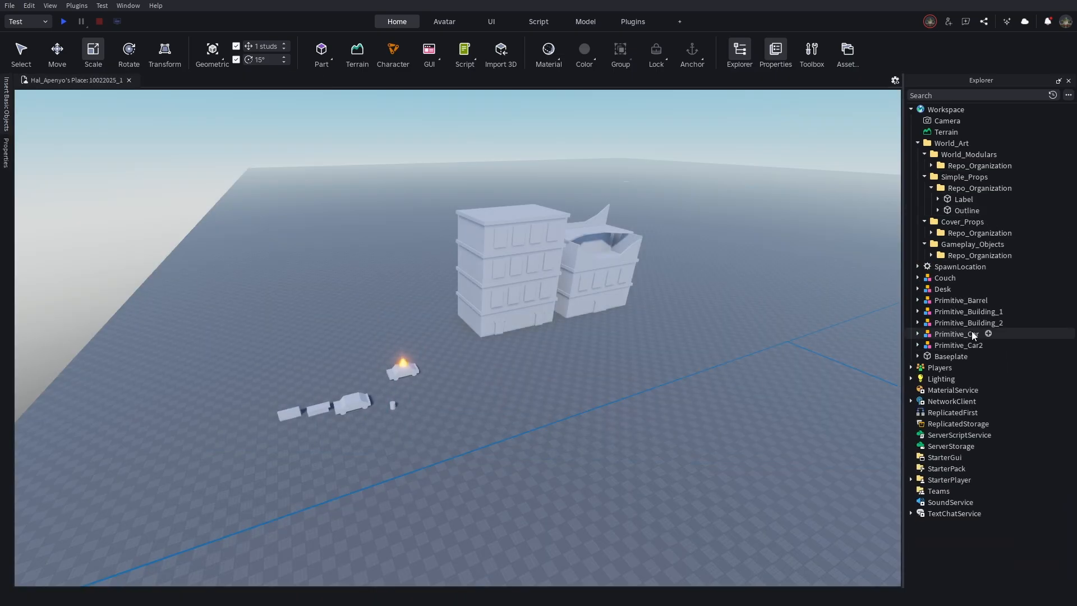
Rotate the couch and move the first building inside the World_Modulars zone.
click(960, 300)
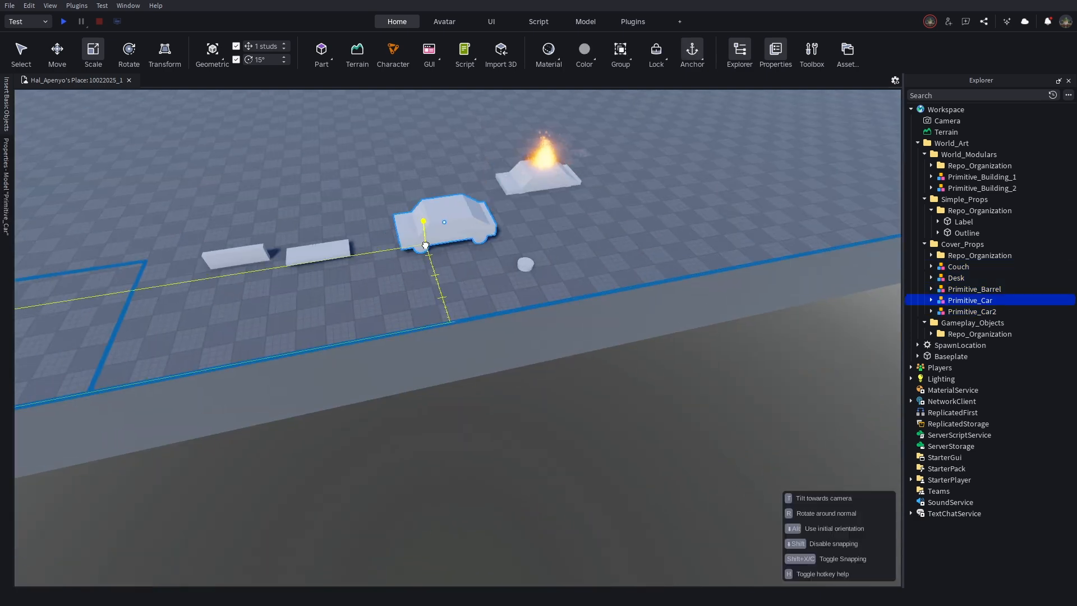
click(958, 267)
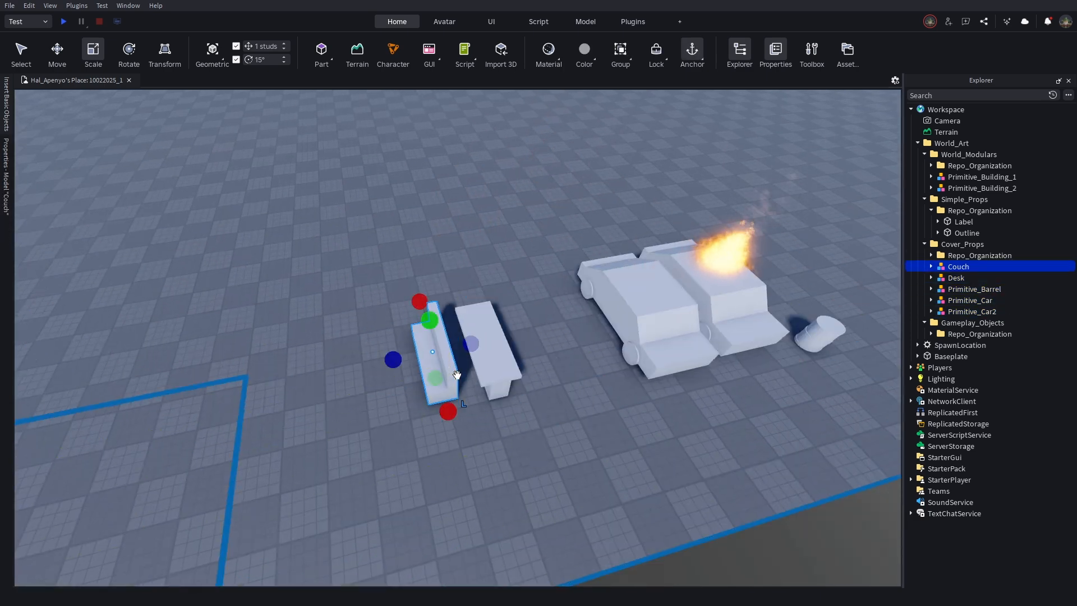
click(983, 177)
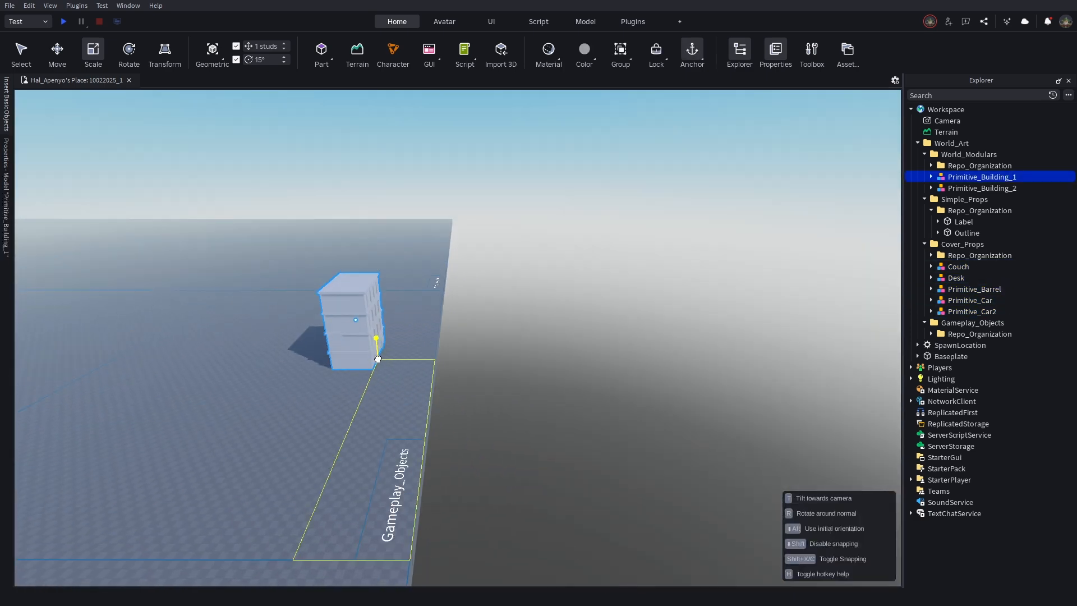
click(982, 187)
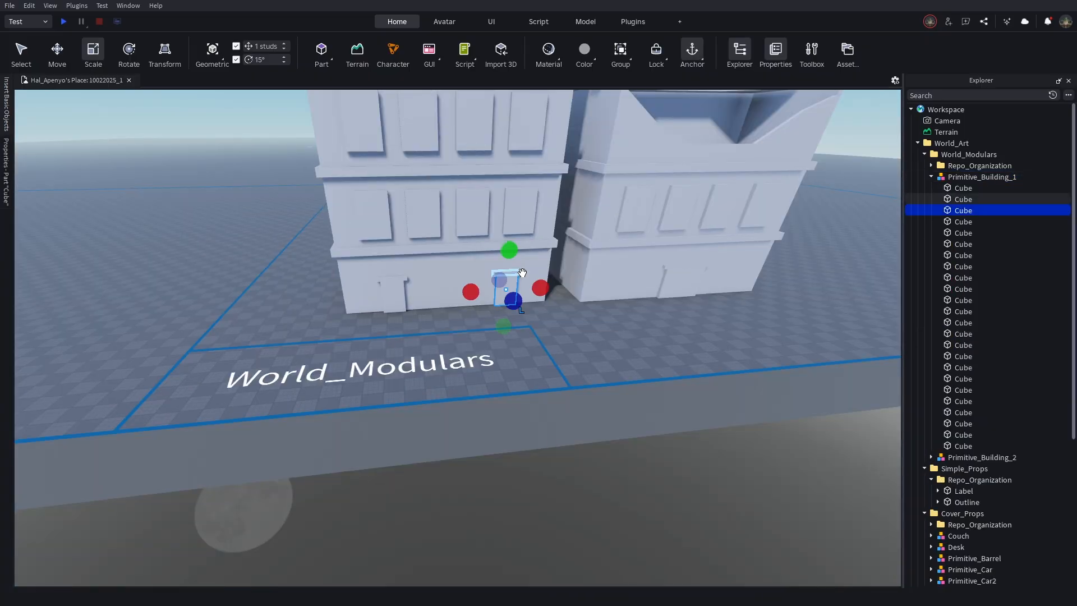
click(932, 177)
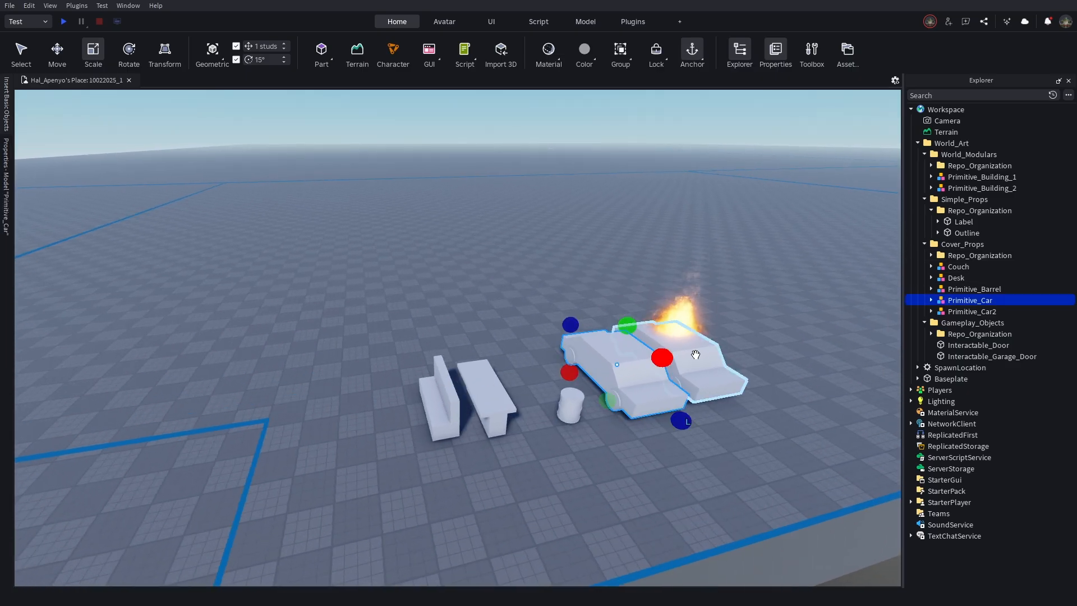
Convert Primitive_Car to a package, submit it, and close the success notice.
right_click(970, 299)
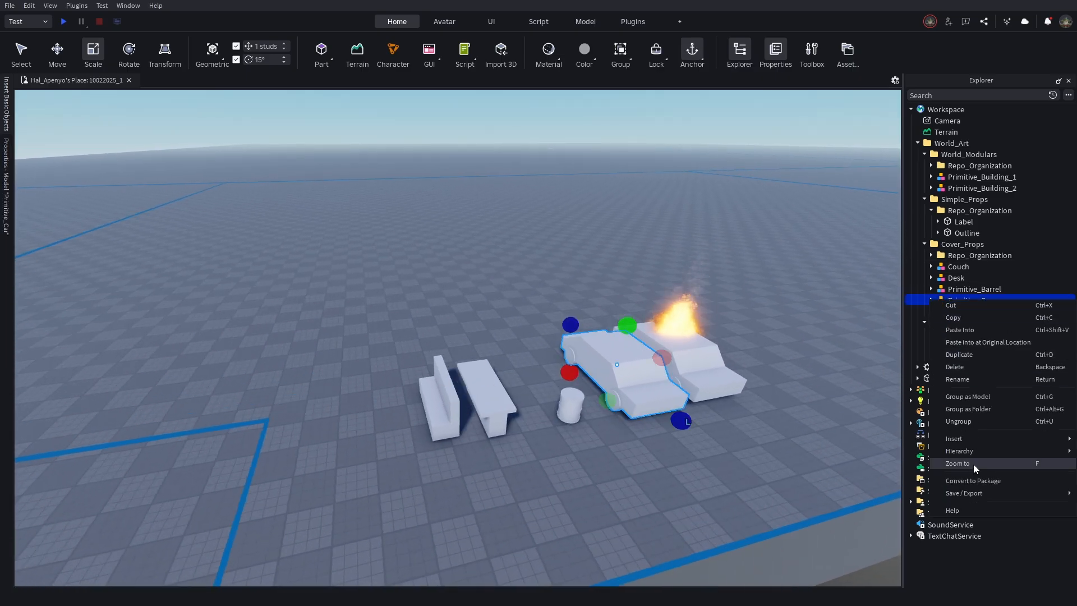
click(974, 480)
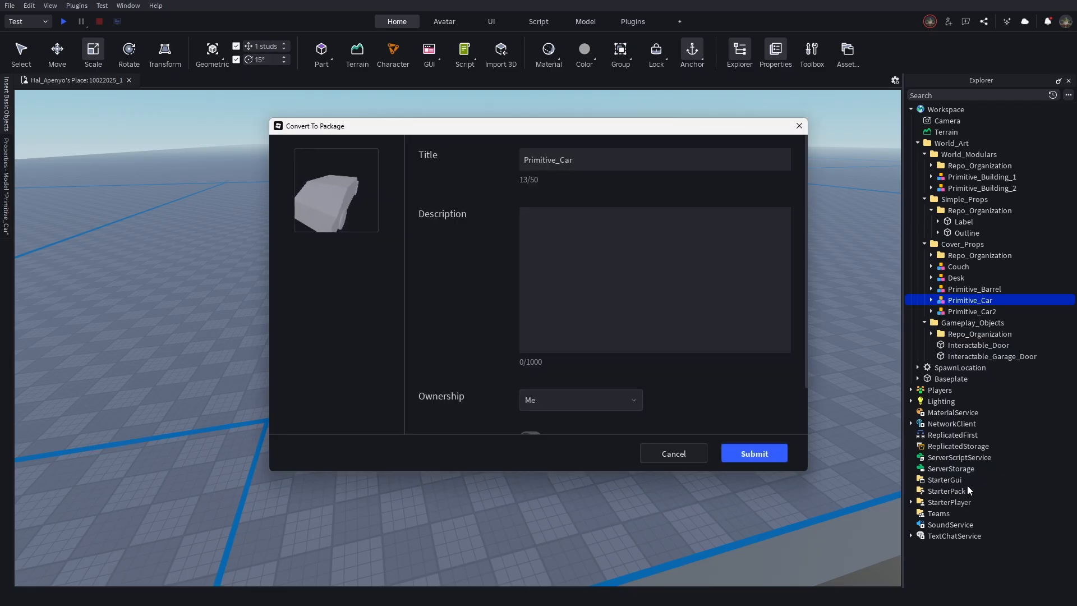
click(753, 453)
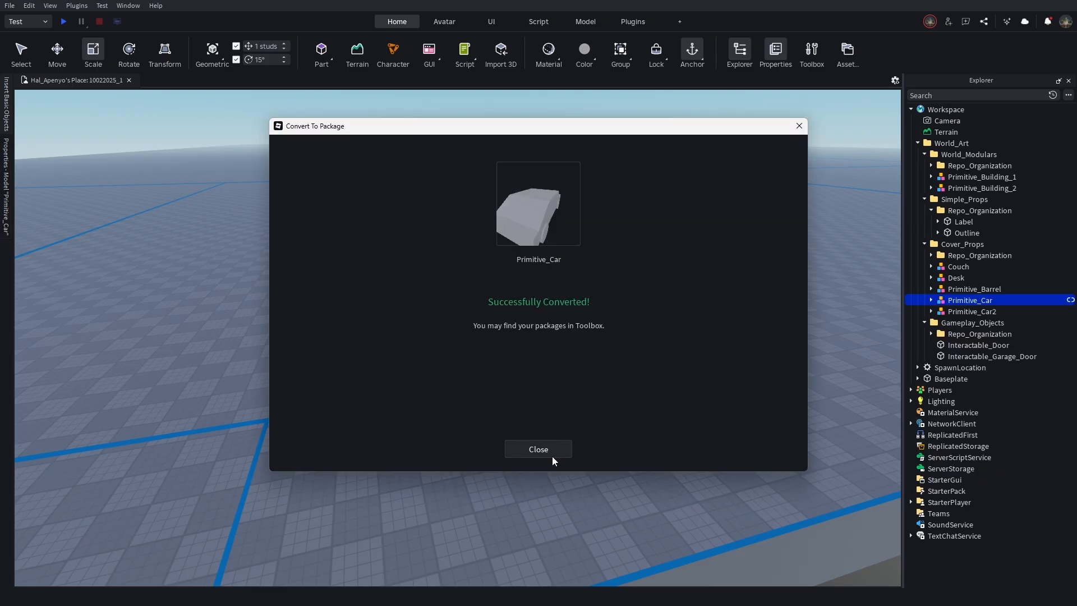
click(539, 449)
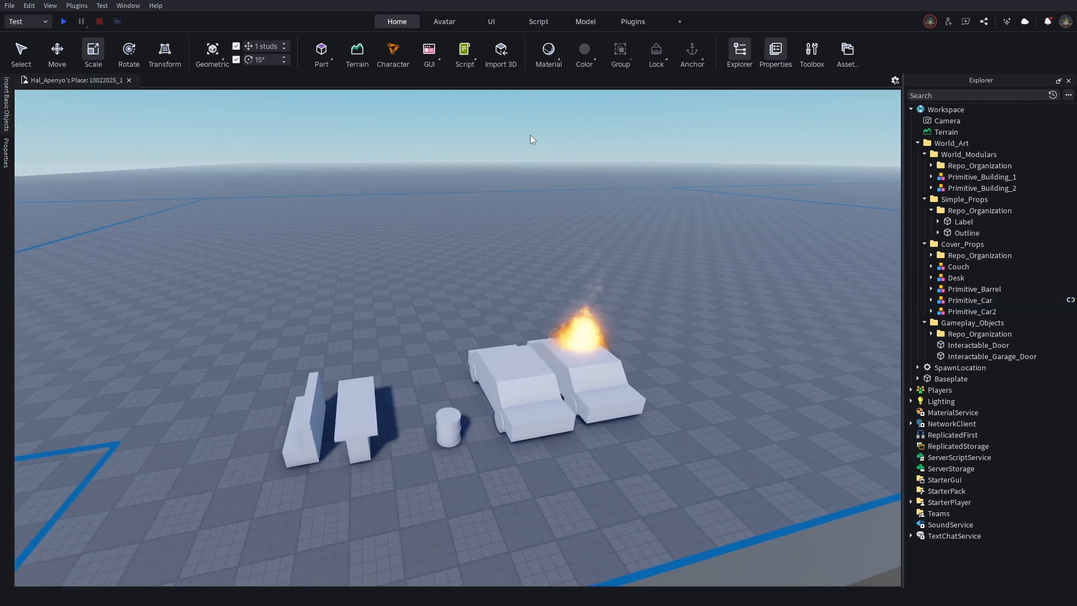